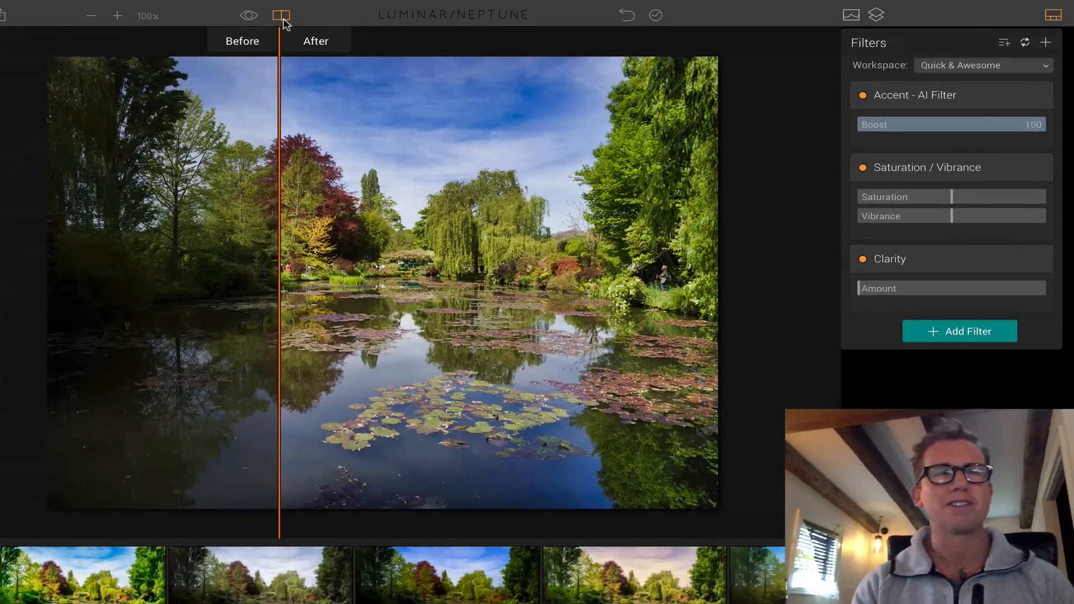
# - Turn on the Before/After split view to compare the original and edited pond photo
pyautogui.click(281, 15)
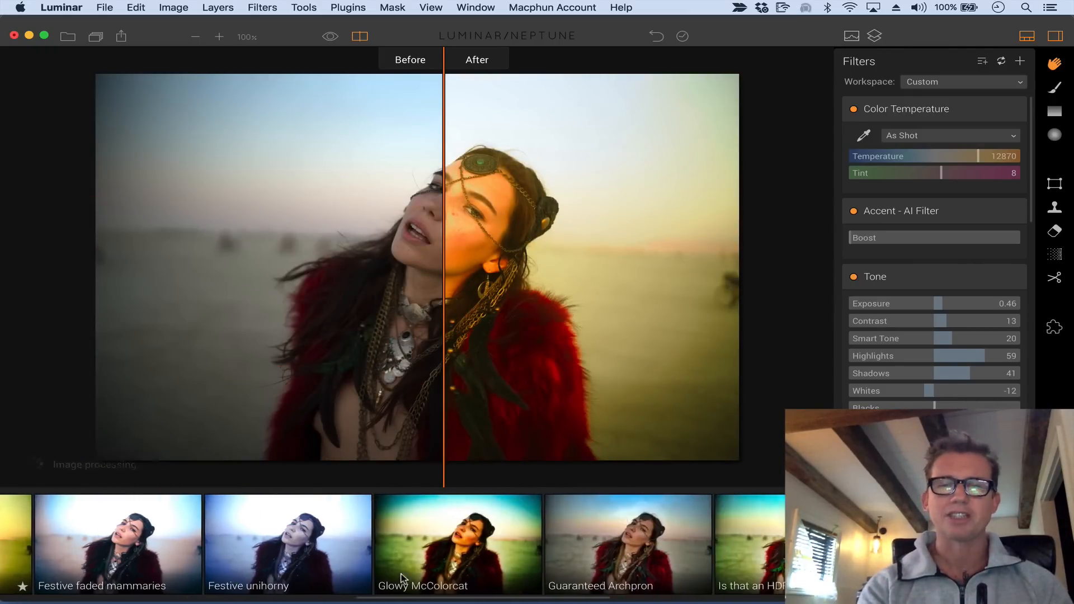
# - Browse the preset thumbnail strip rightward to reach the black-and-white styles
pyautogui.hscroll(3)
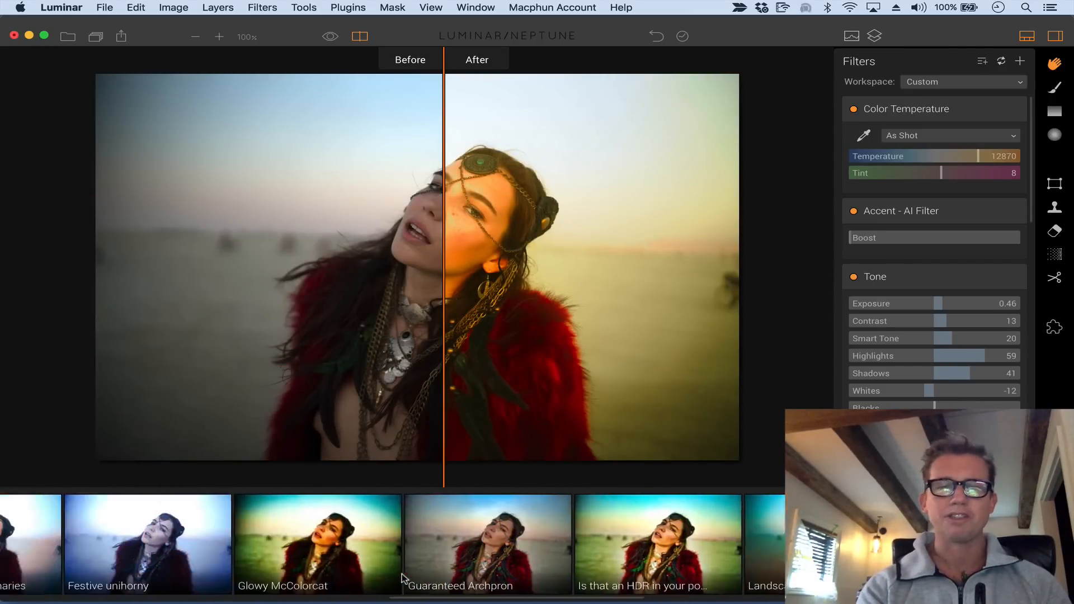
pyautogui.hscroll(3)
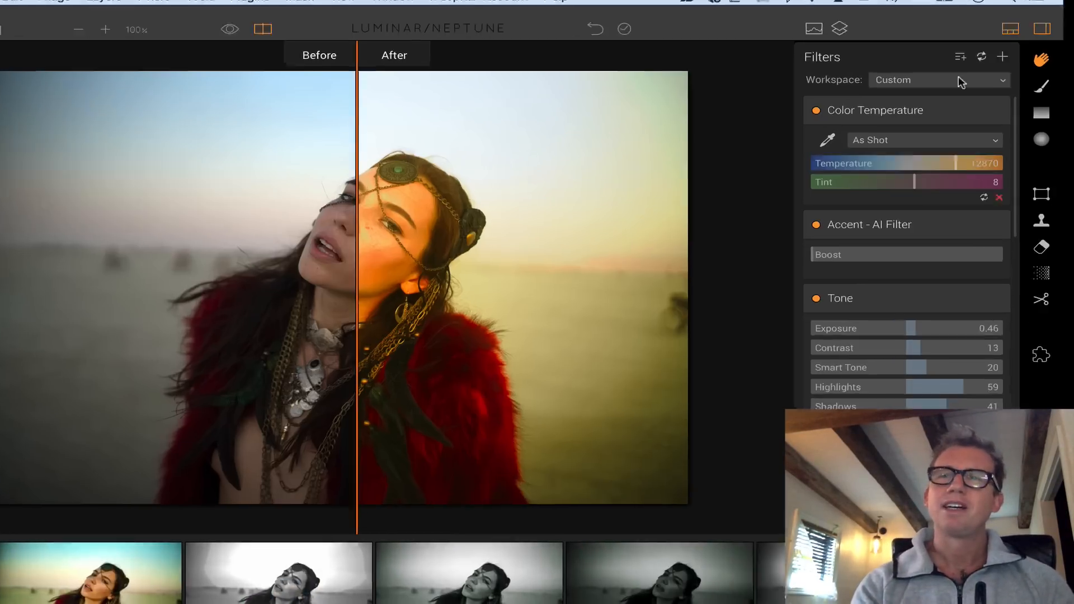
# - Switch to the Portrait workspace and review its filters through Vignette and Grain
pyautogui.click(938, 79)
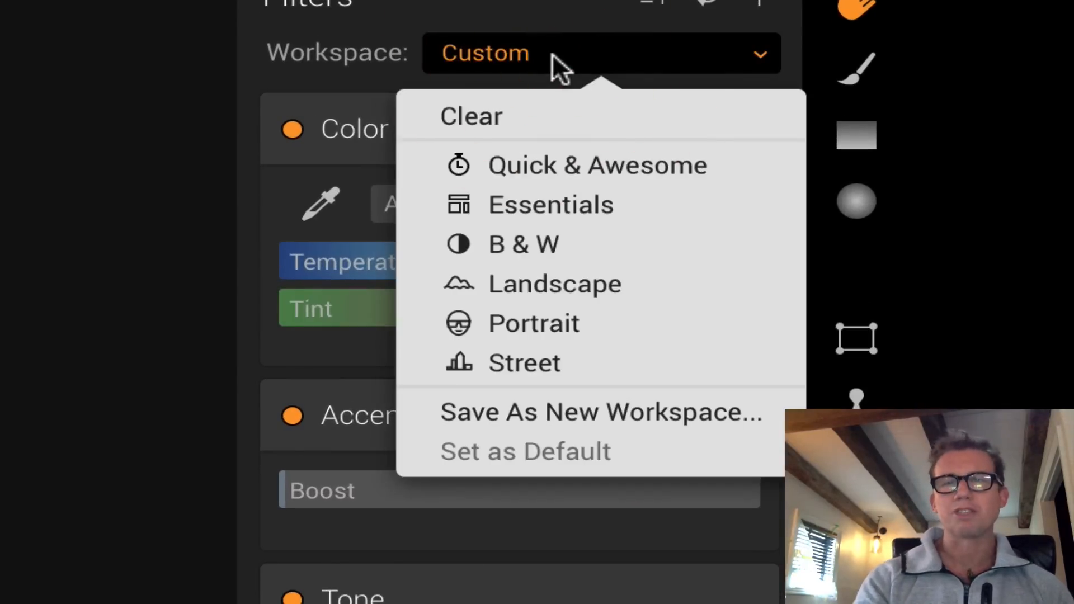
pyautogui.moveTo(534, 323)
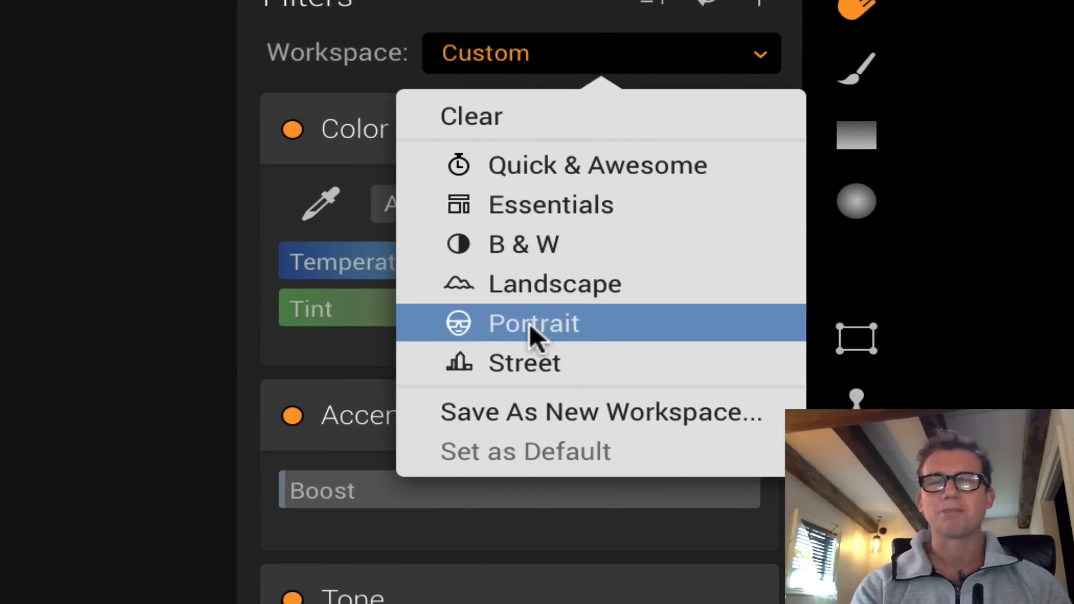
pyautogui.click(533, 323)
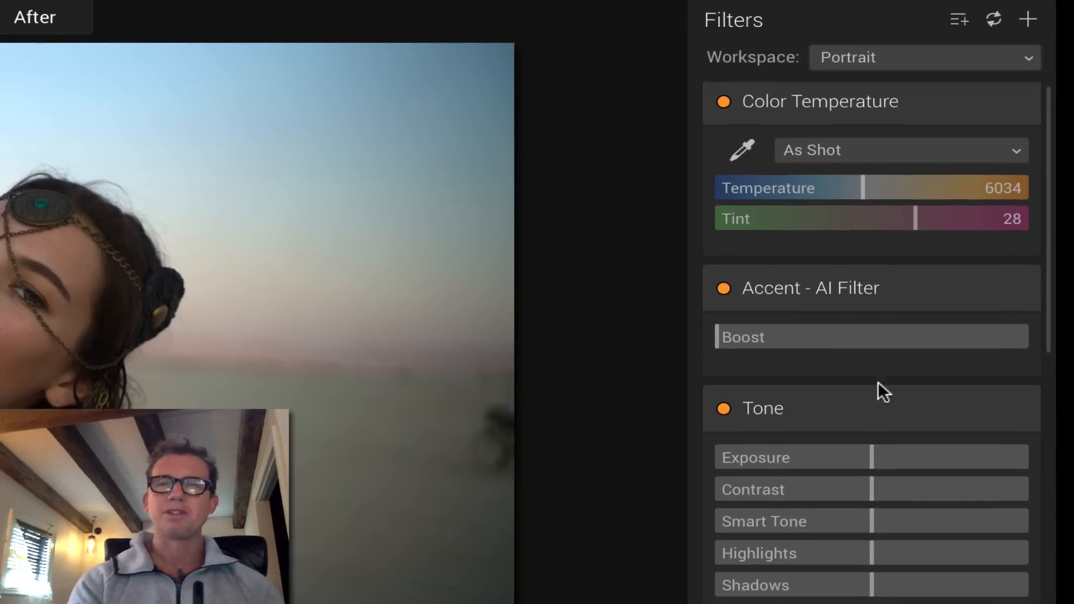
pyautogui.scroll(-3)
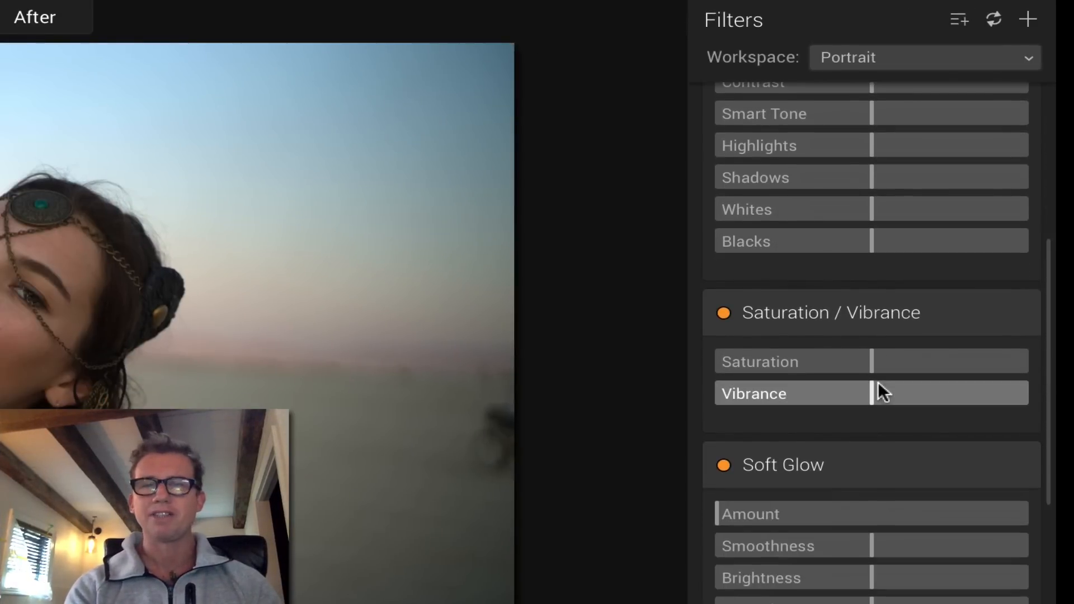
pyautogui.scroll(-3)
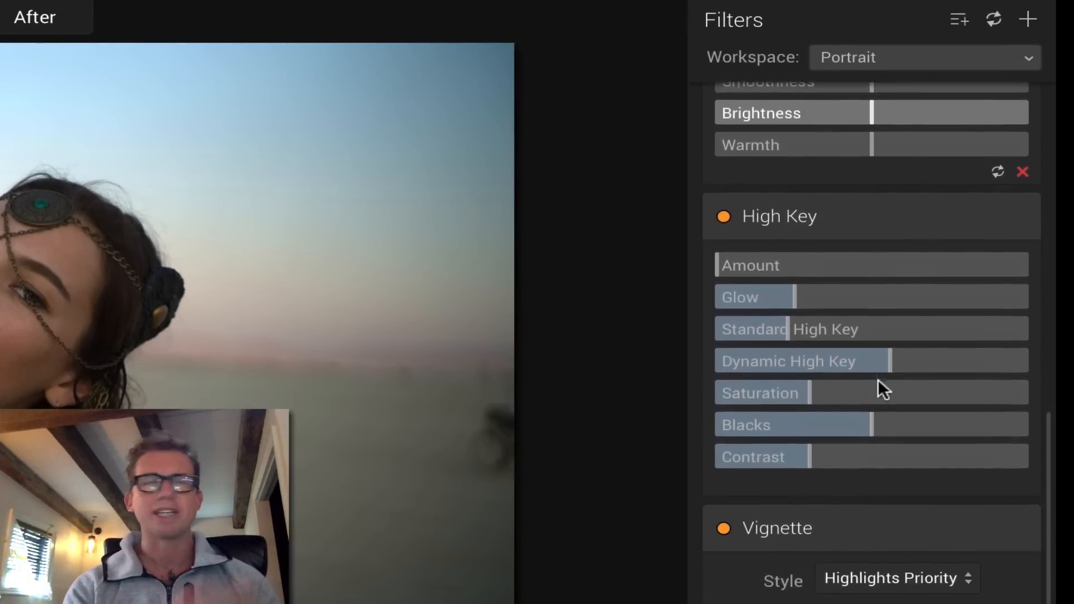
pyautogui.scroll(-3)
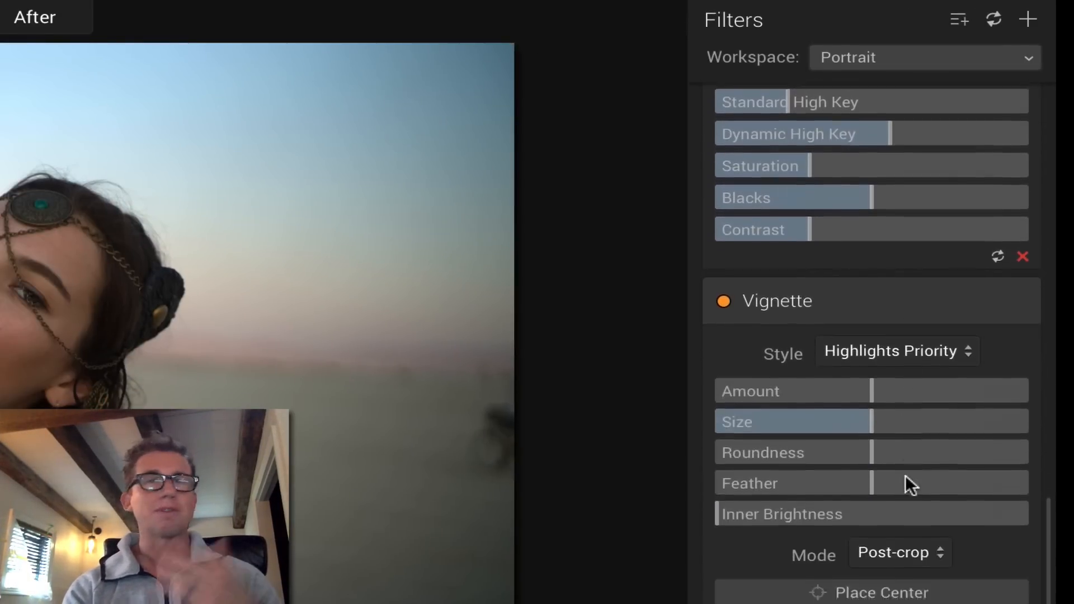
pyautogui.scroll(-3)
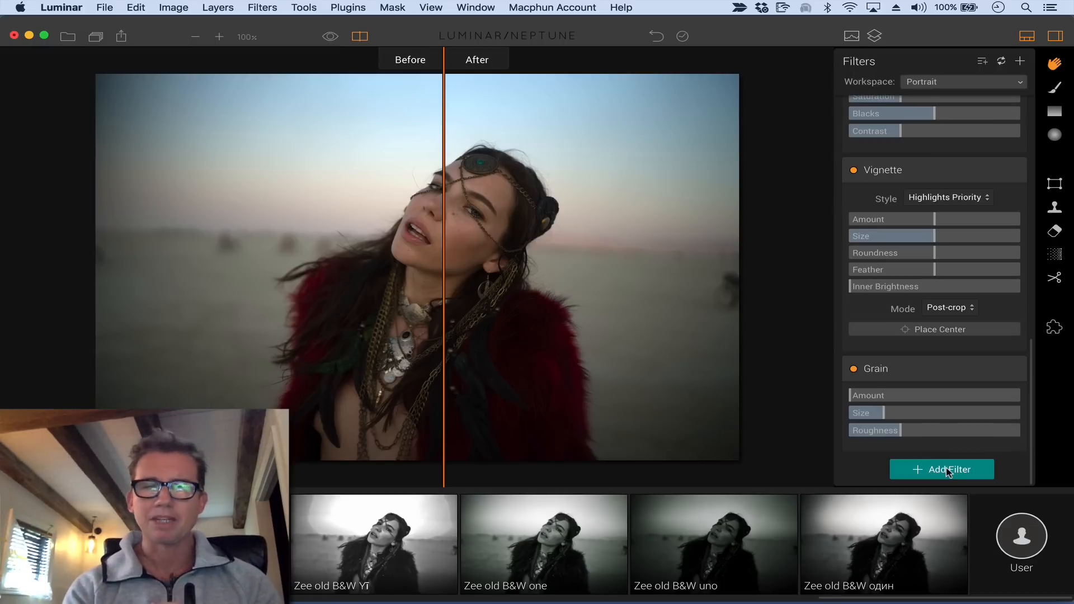
# - Browse the Add Filter list from Accent - AI Filter through Photo Filter
pyautogui.click(941, 470)
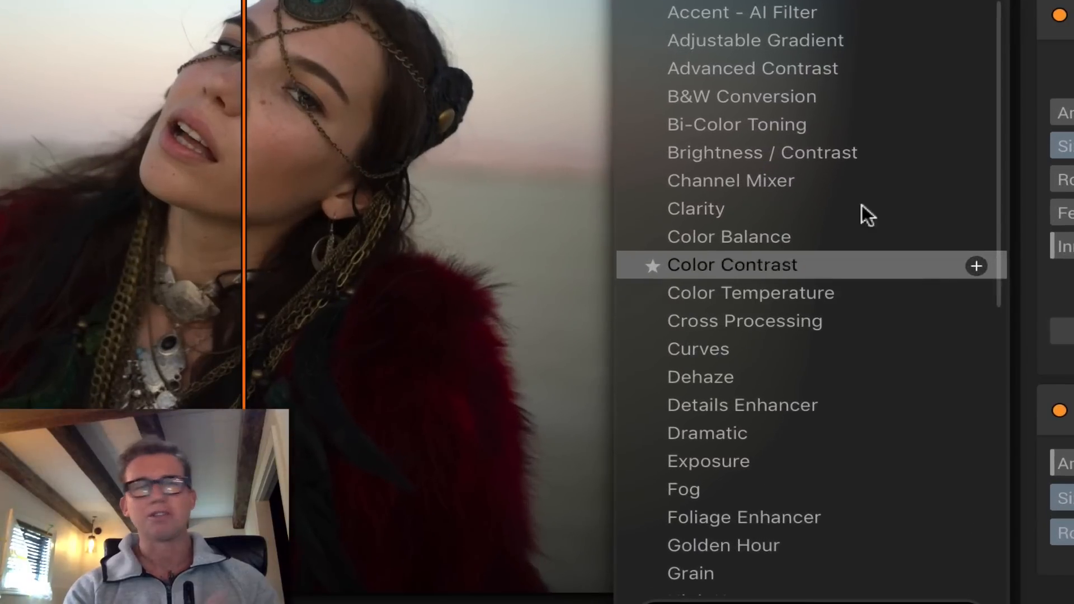
pyautogui.scroll(-3)
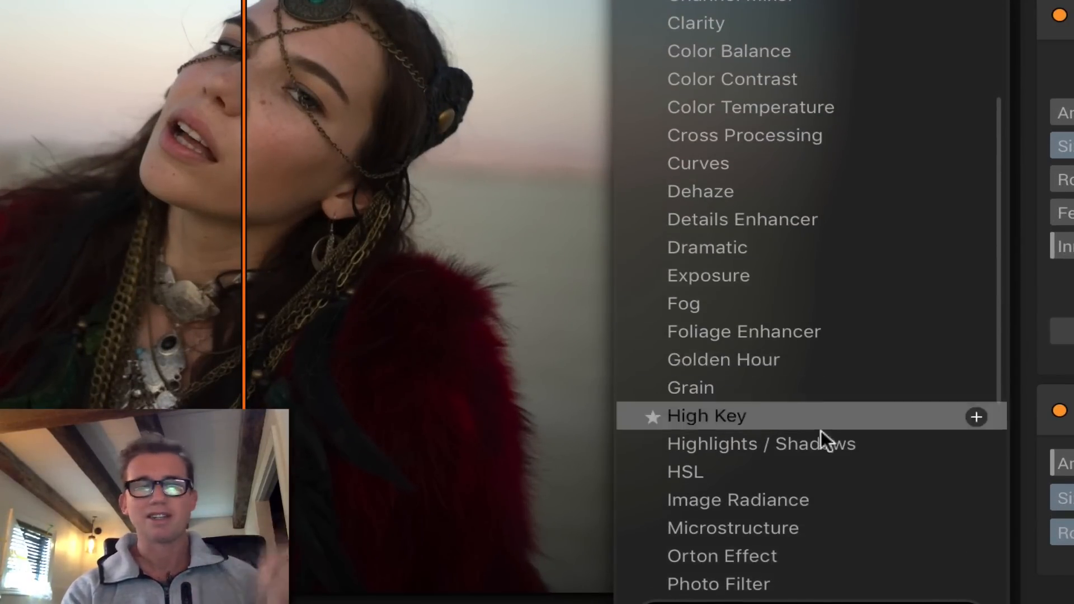
pyautogui.click(706, 416)
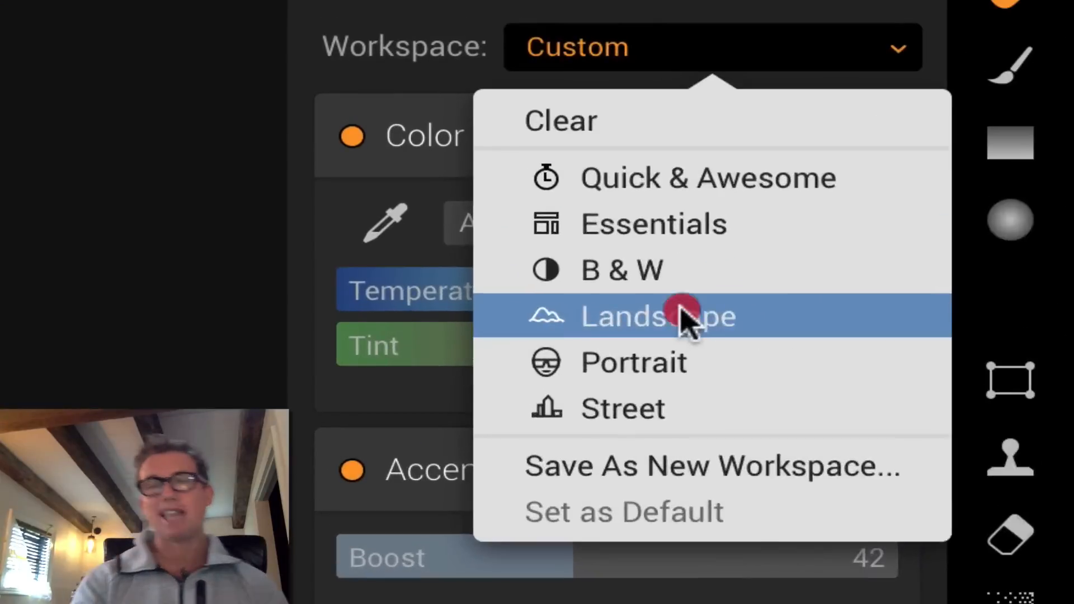
# - Switch to Landscape workspace and review Polarizing Filter, Foliage Enhancer, Structure, Vignette and others
pyautogui.click(658, 316)
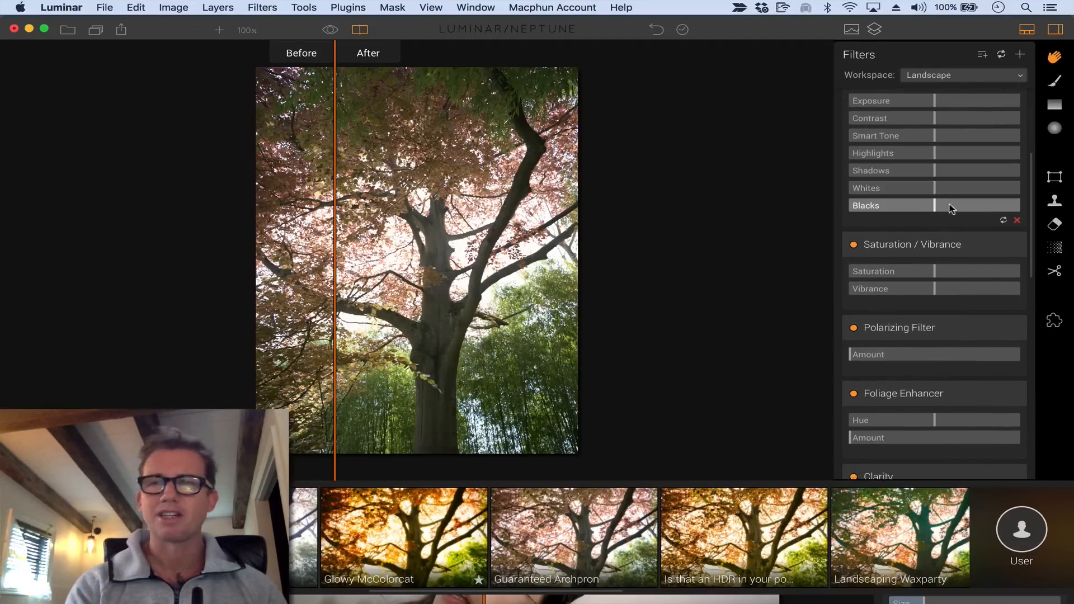
pyautogui.scroll(-3)
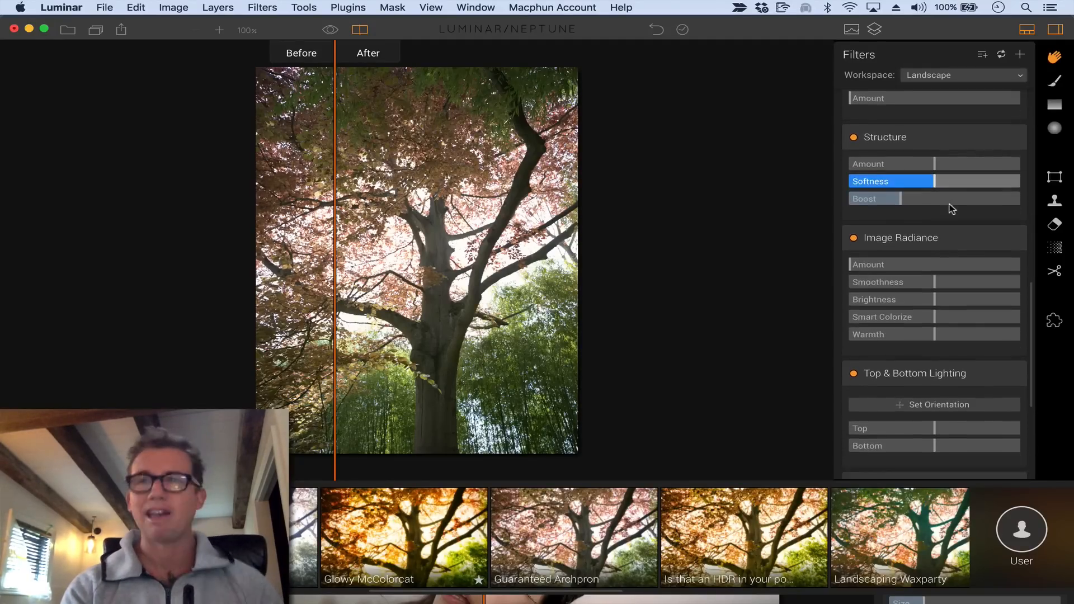
pyautogui.scroll(-3)
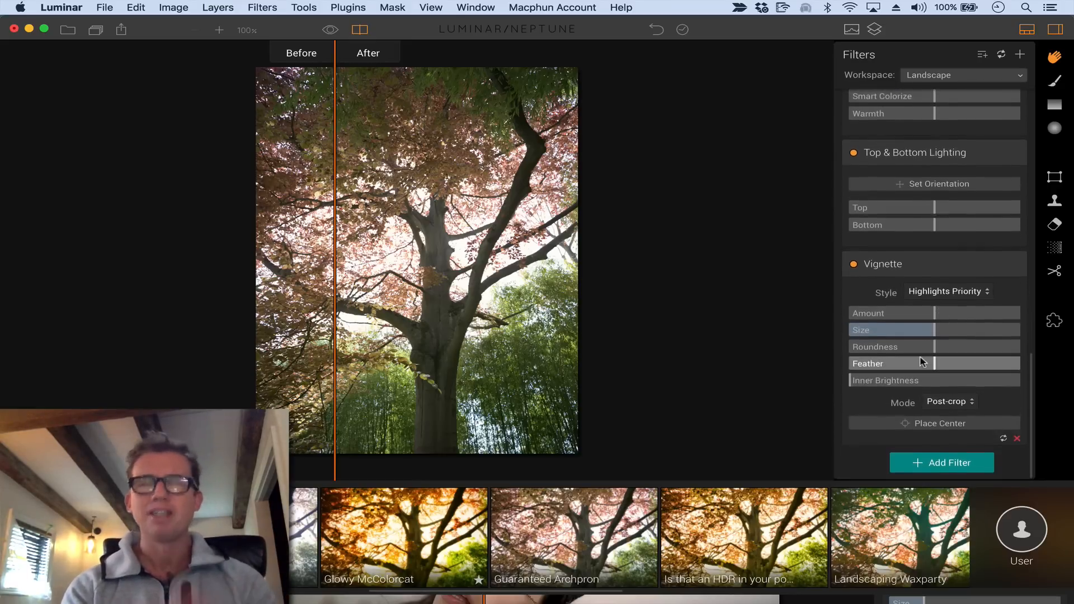
pyautogui.click(940, 463)
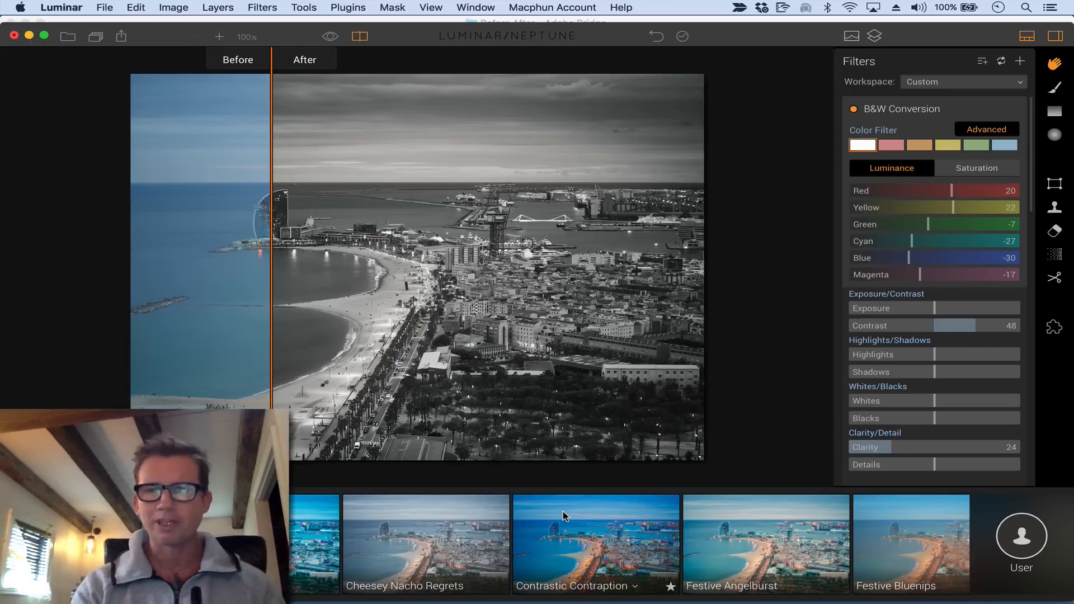
pyautogui.moveTo(541, 547)
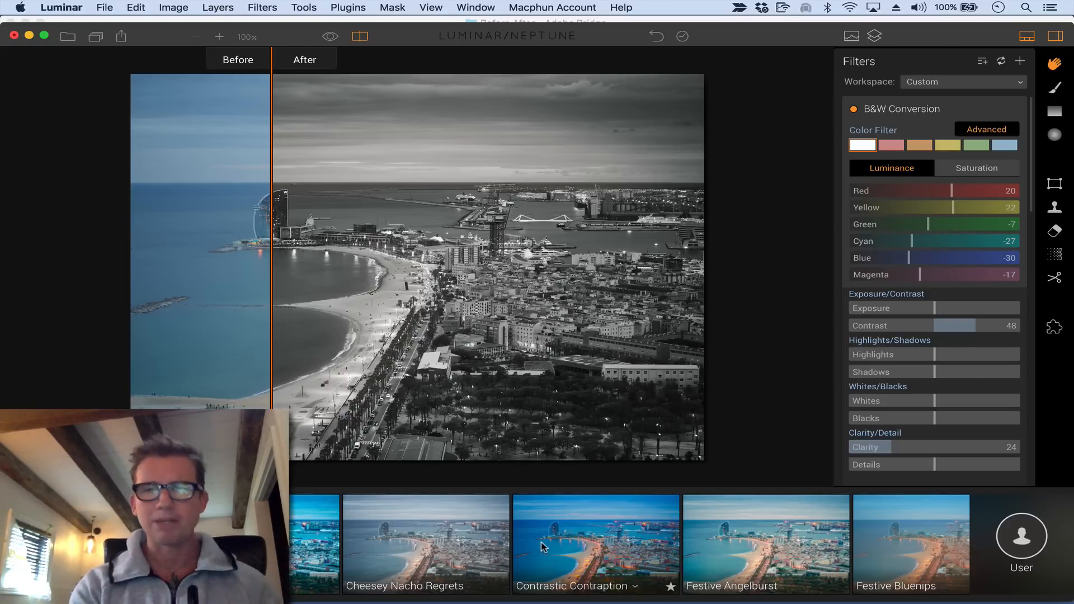
pyautogui.moveTo(633, 538)
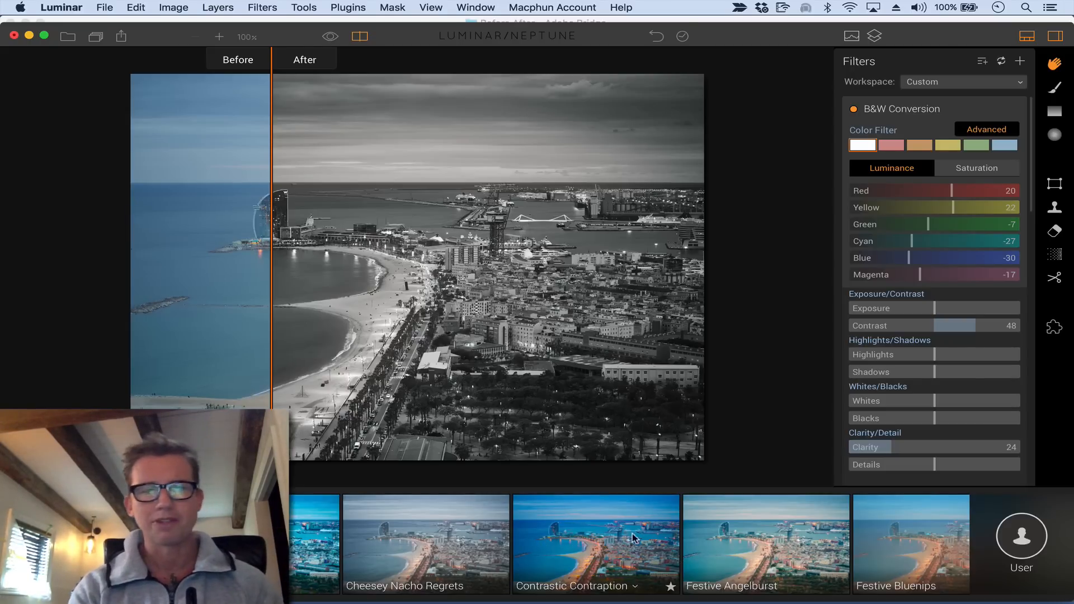
# - Apply the Contrastic Contraption preset to the seaside city photo
pyautogui.click(594, 543)
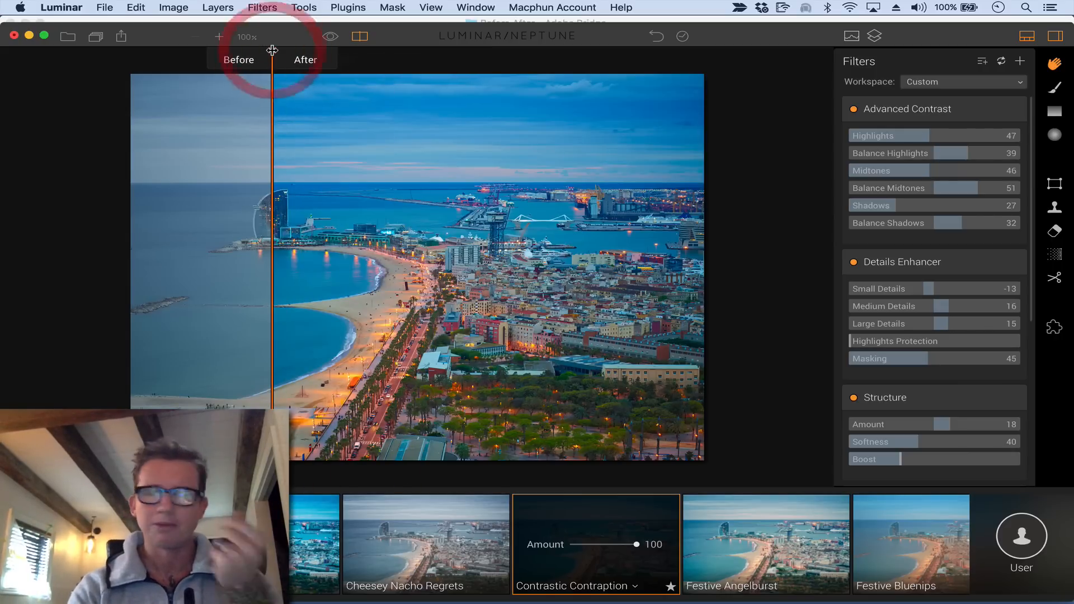
# - Scroll to the B&W presets and apply Zee old B&W один
pyautogui.scroll(-3)
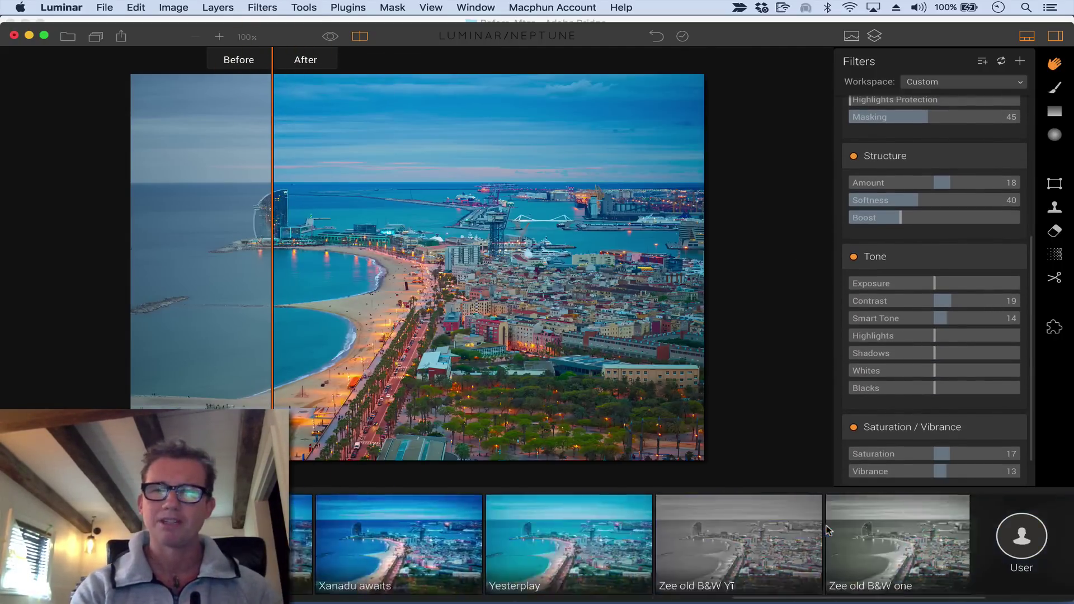
pyautogui.click(896, 543)
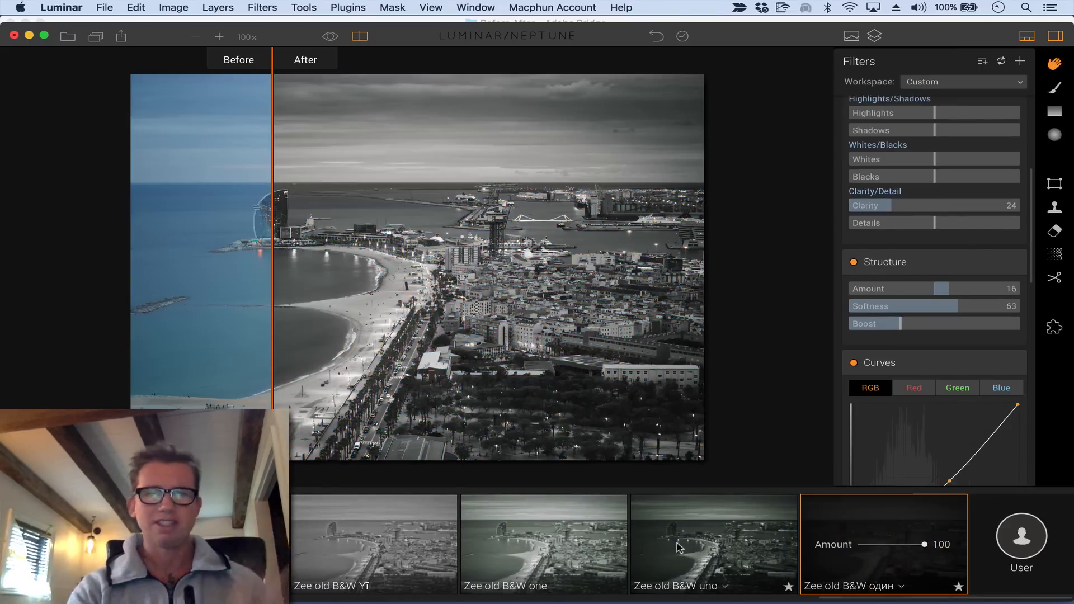